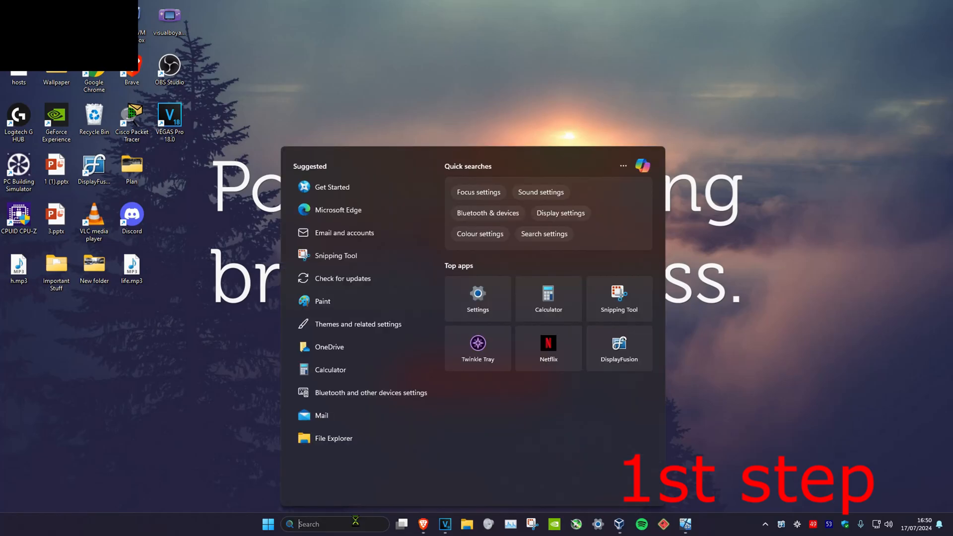
Find 'sound settings' from Start and scroll the Sound page down to the Advanced section.
{"action": "type", "text": "sound settings"}
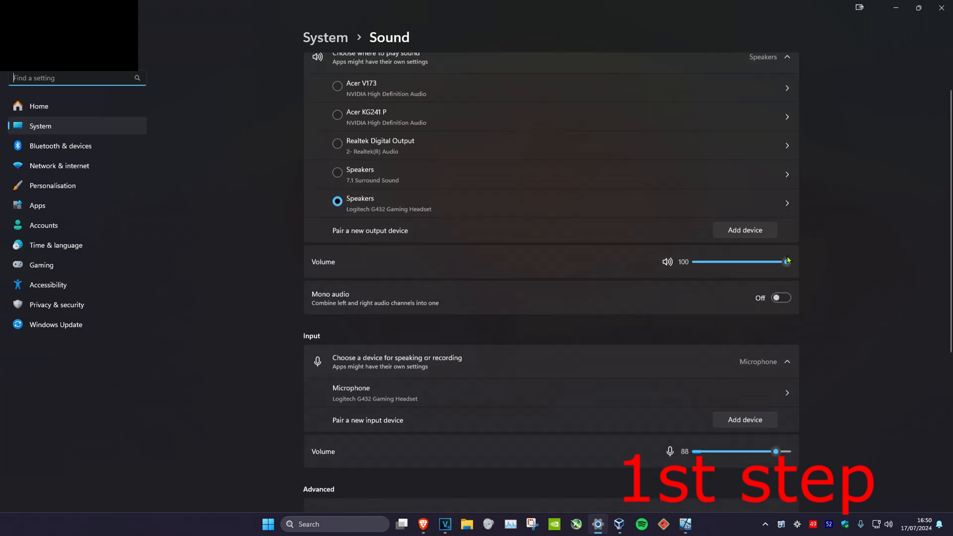
{"action": "scroll", "scroll_direction": "down", "scroll_amount": 3}
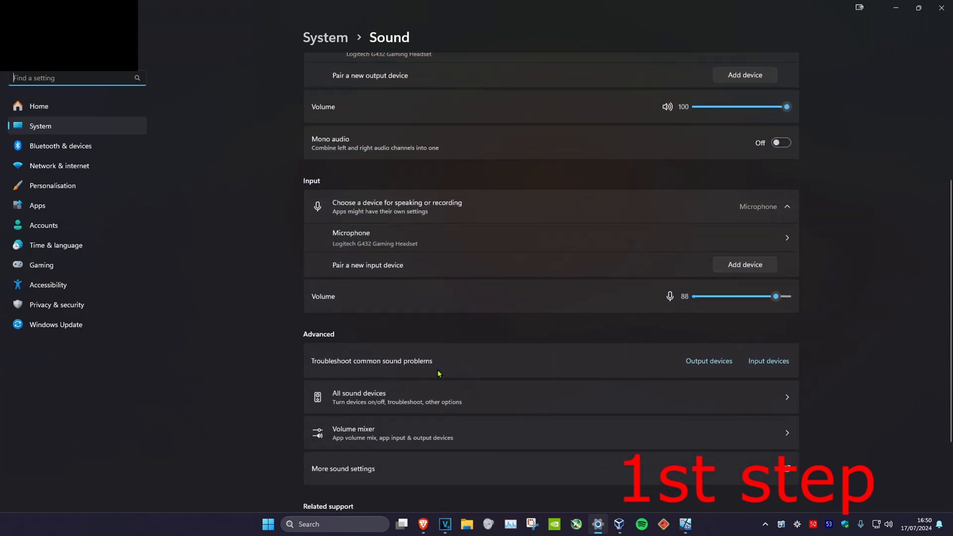
{"action": "mouse_move", "coordinate": [420, 365]}
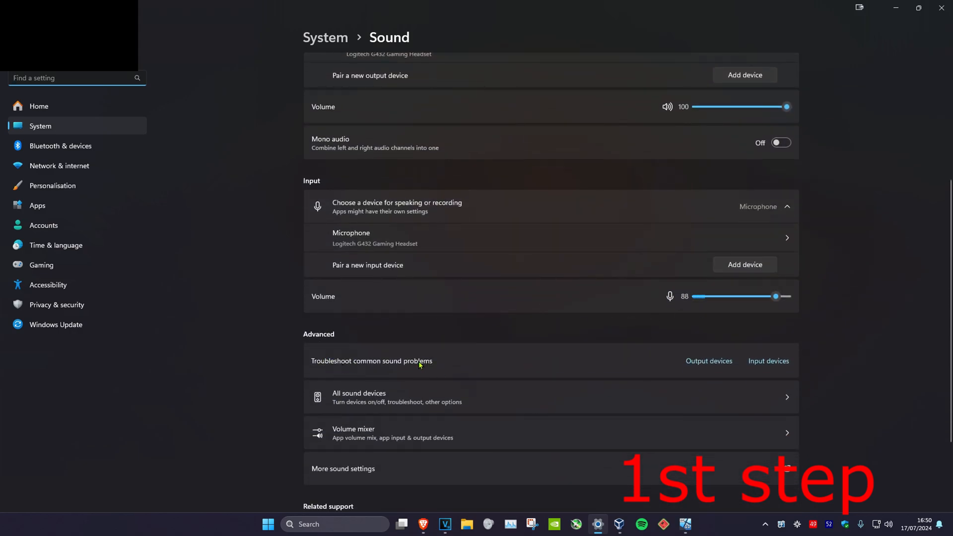
{"action": "scroll", "scroll_direction": "down", "scroll_amount": 3}
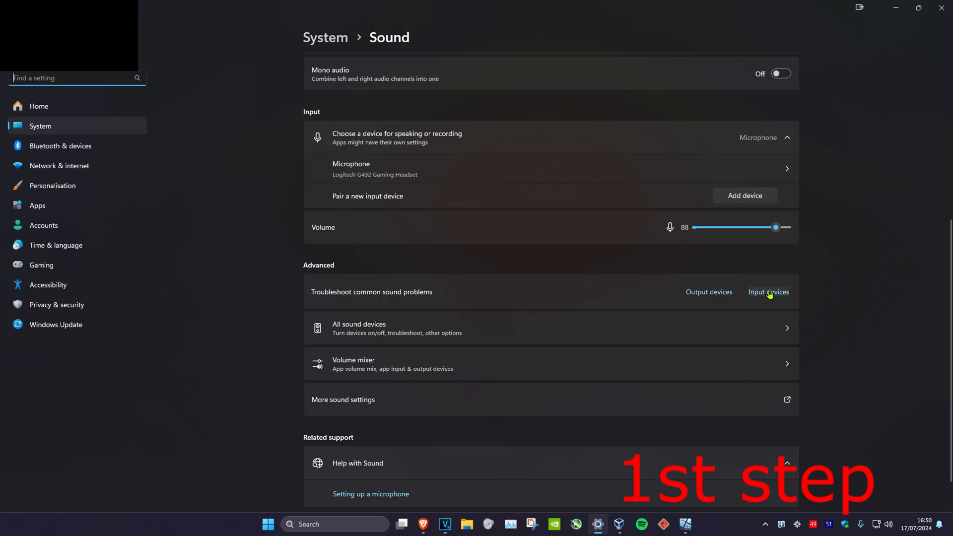
Start the Input devices troubleshooter and run it on the G432 headset microphone.
{"action": "left_click", "coordinate": [768, 292]}
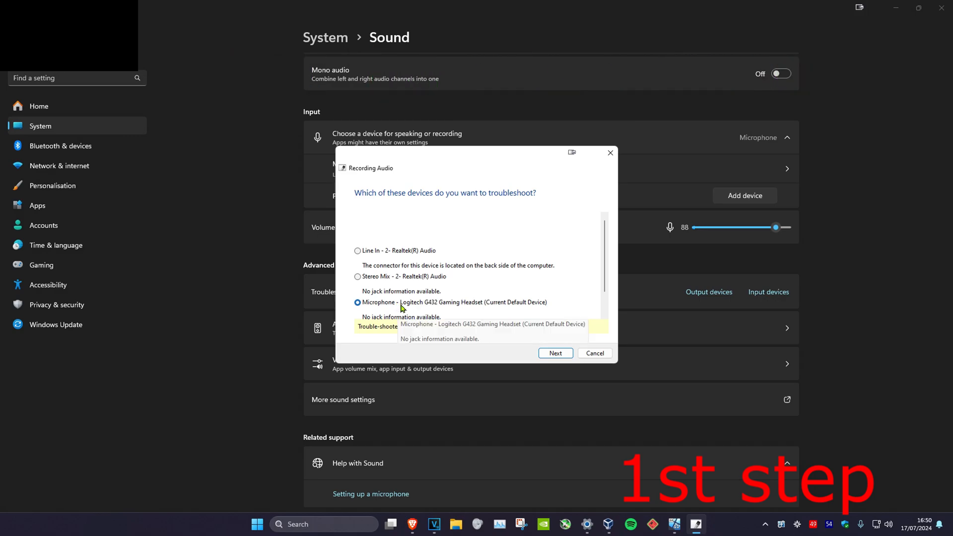
{"action": "left_click", "coordinate": [554, 353]}
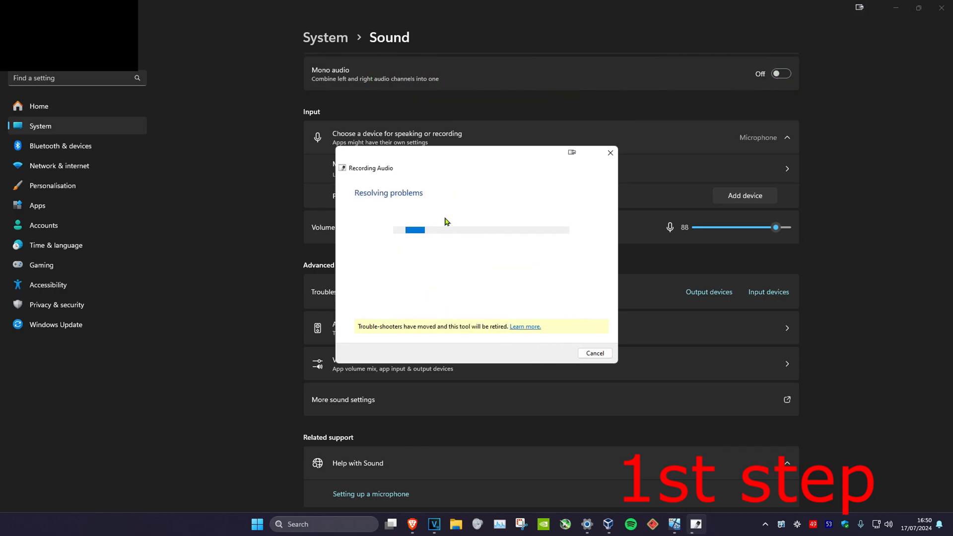
{"action": "mouse_move", "coordinate": [455, 245]}
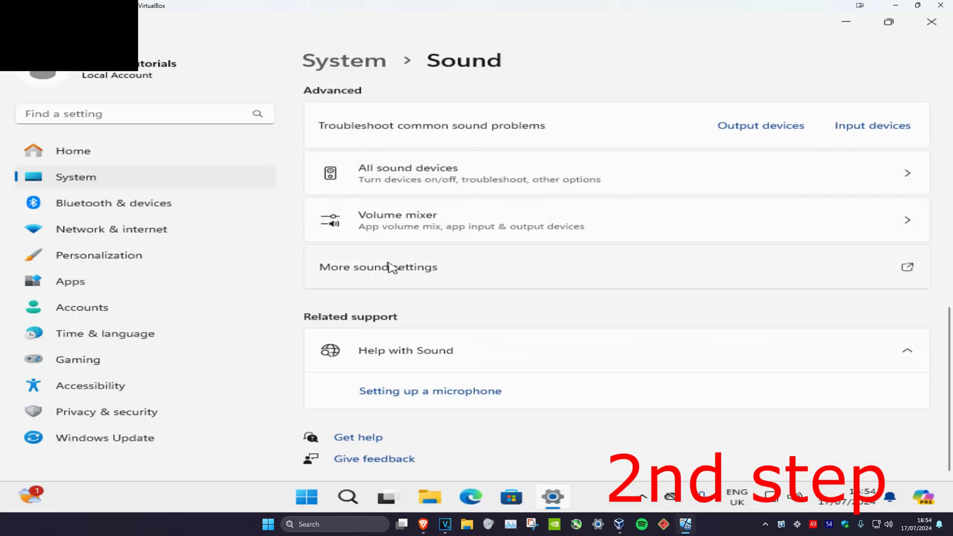
Show the Recording devices in the classic Sound dialog via More sound settings.
{"action": "left_click", "coordinate": [379, 267]}
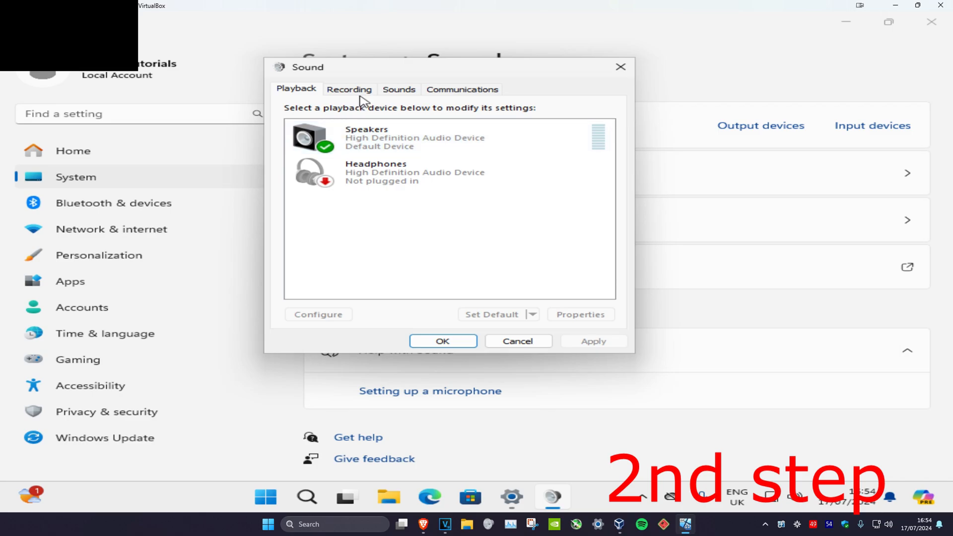
{"action": "left_click", "coordinate": [348, 89]}
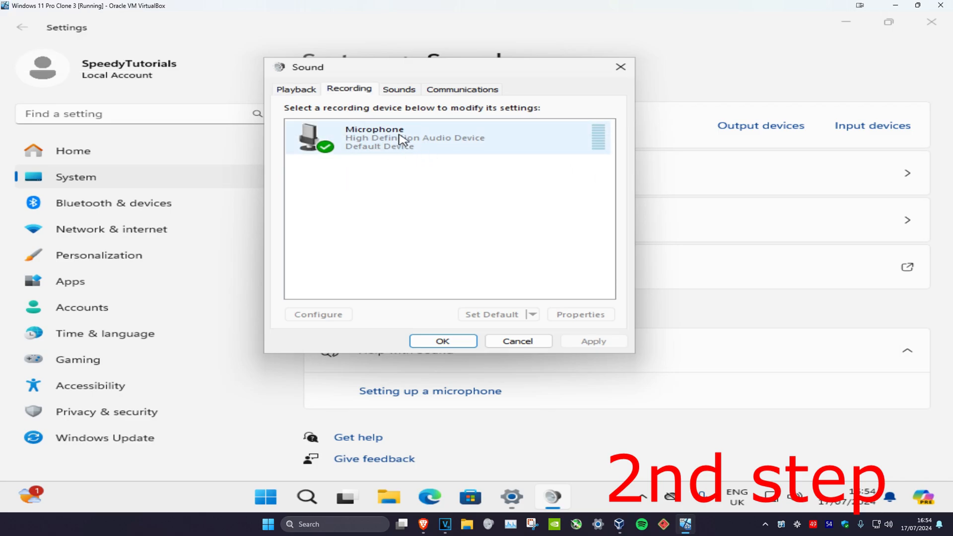
Review the microphone's Advanced settings, then tick and untick 'Listen to this device'.
{"action": "left_click", "coordinate": [579, 315]}
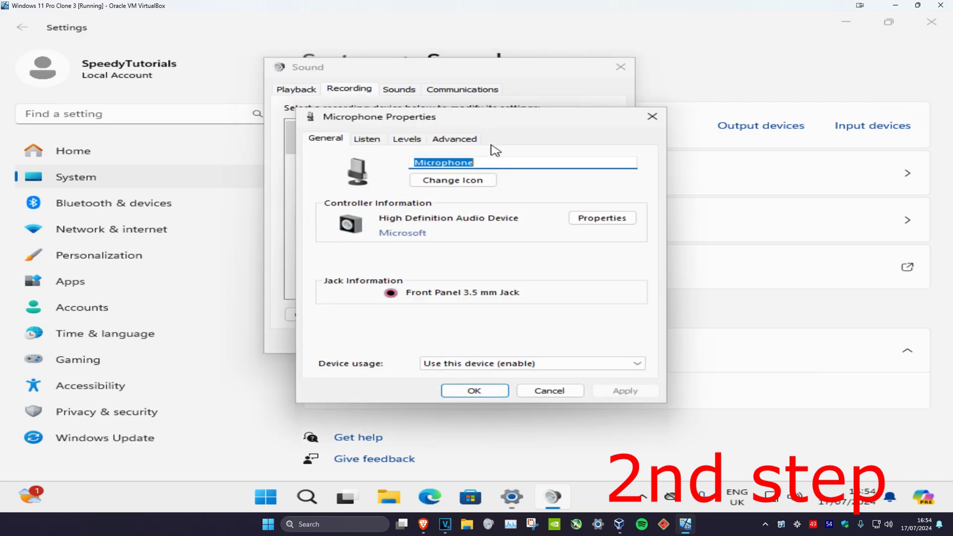
{"action": "mouse_move", "coordinate": [515, 148]}
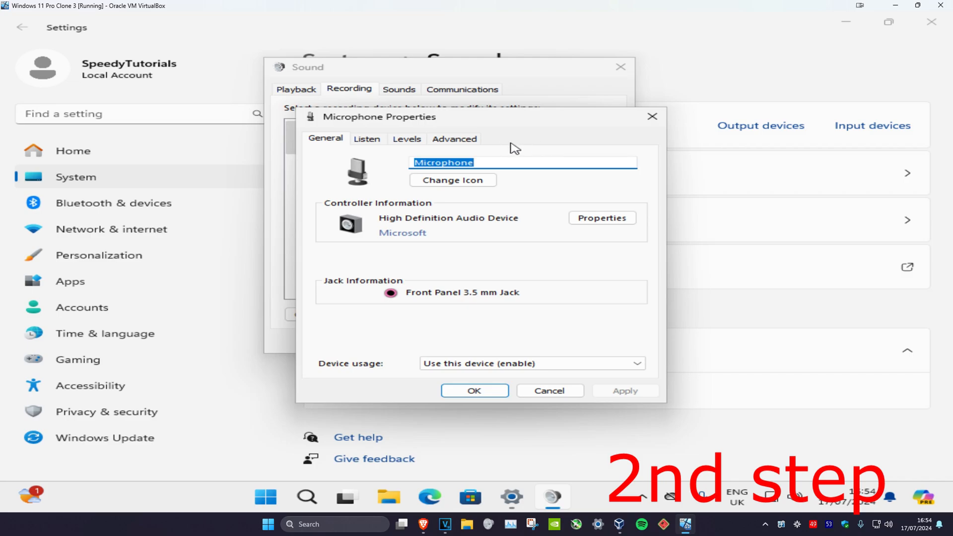
{"action": "mouse_move", "coordinate": [507, 148]}
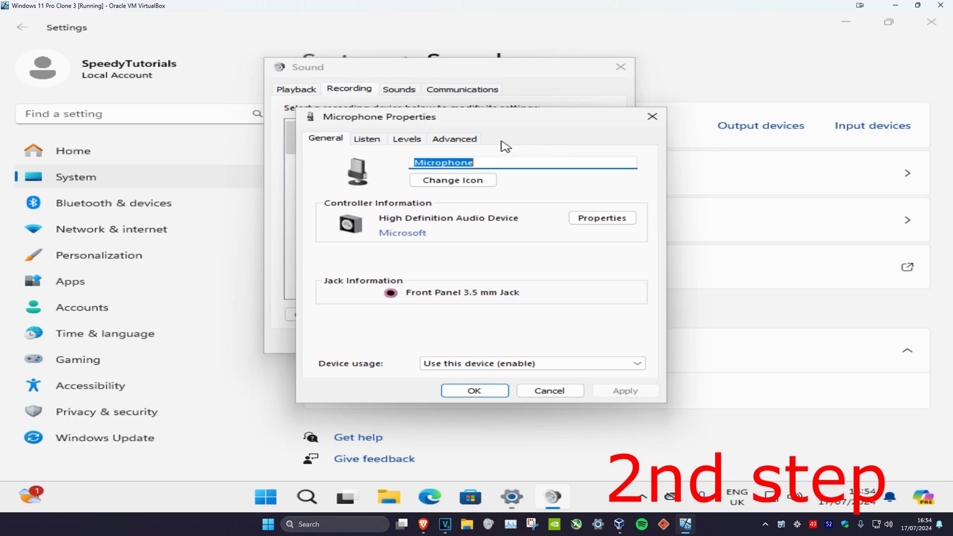
{"action": "mouse_move", "coordinate": [625, 401]}
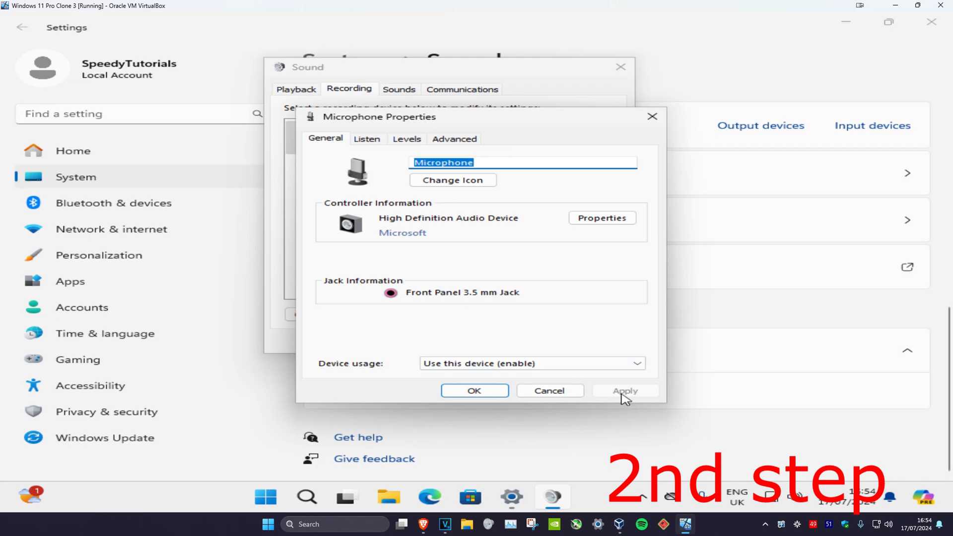
{"action": "left_click", "coordinate": [454, 139]}
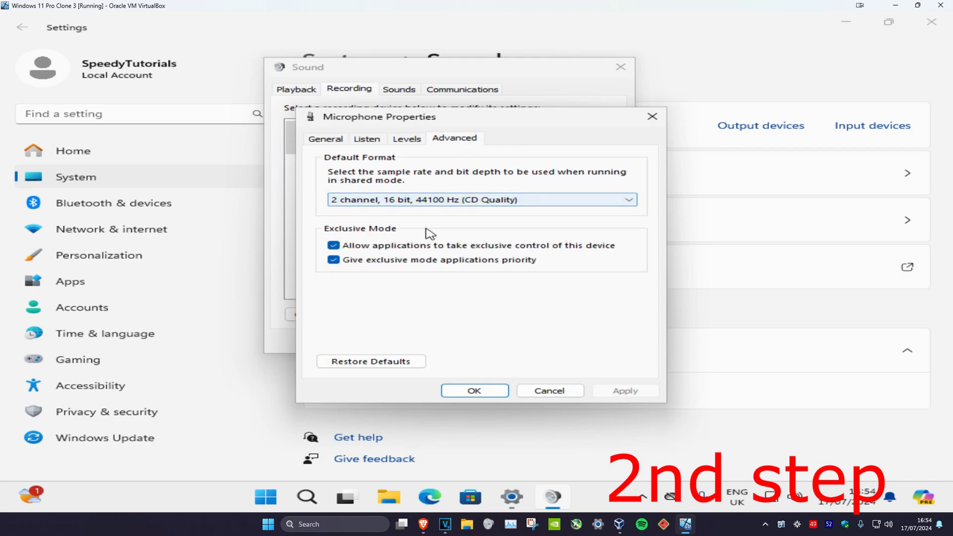
{"action": "left_click", "coordinate": [366, 140]}
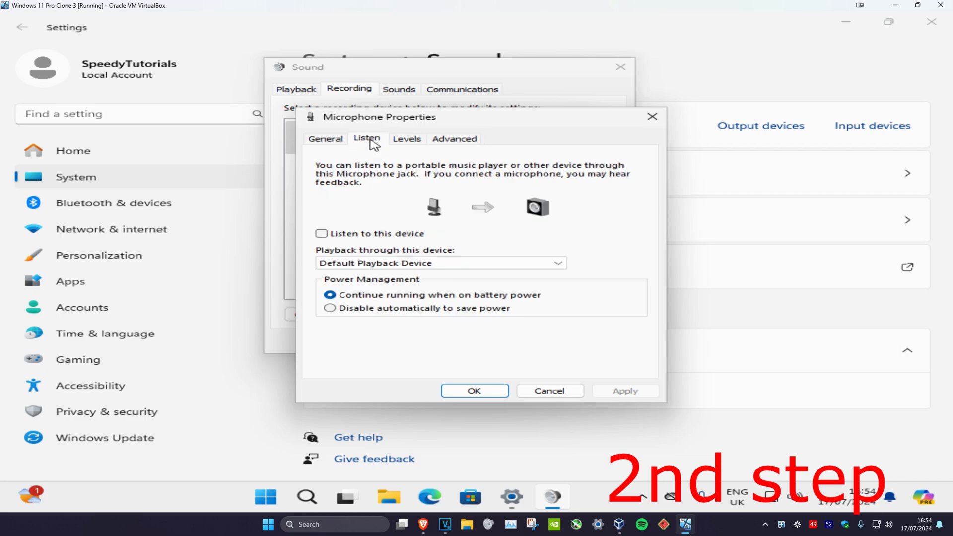
{"action": "left_click", "coordinate": [321, 234]}
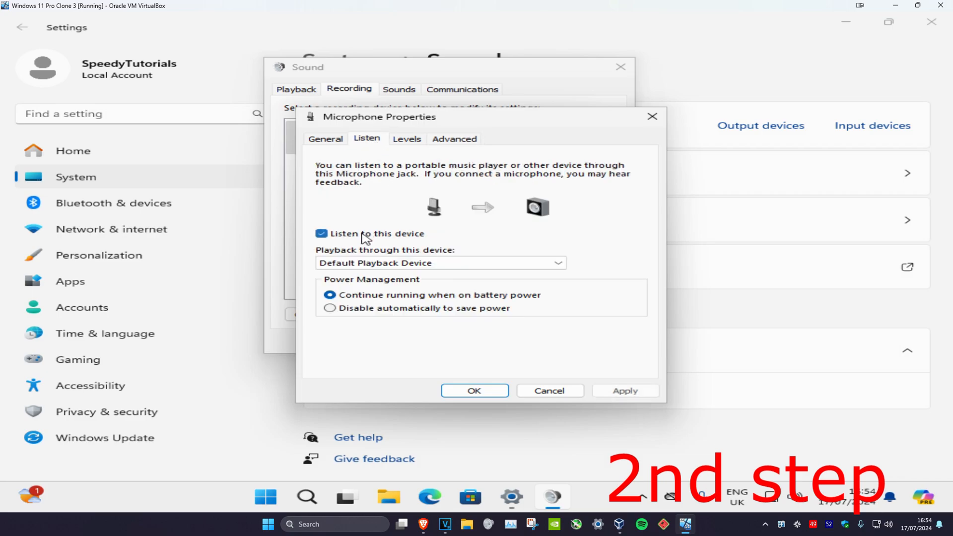
{"action": "left_click", "coordinate": [320, 234]}
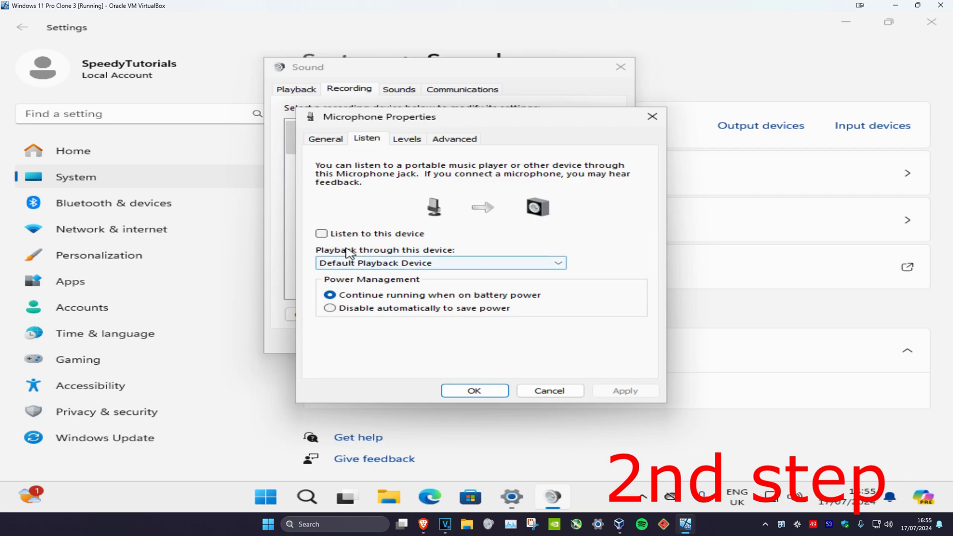
{"action": "left_click", "coordinate": [407, 139]}
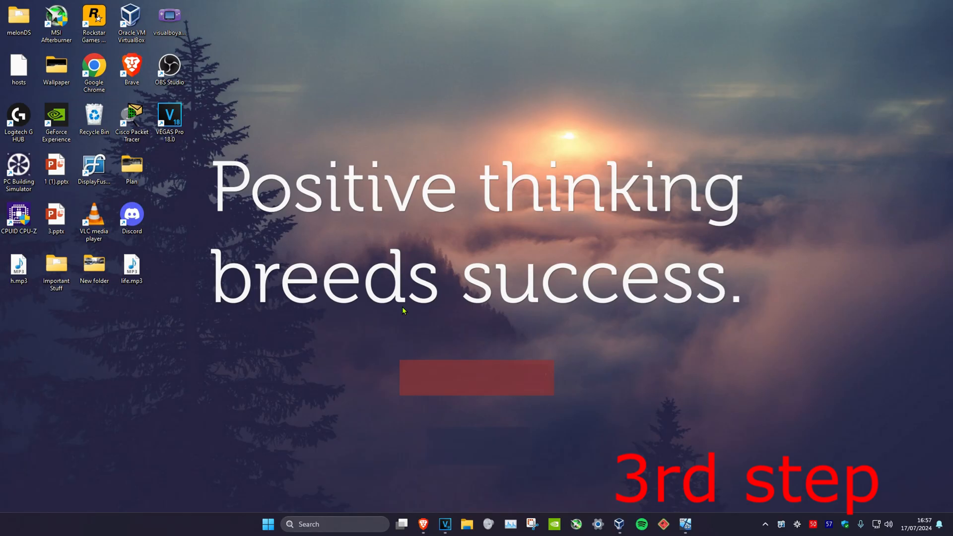
In Device Manager, update the G432 microphone driver under Audio inputs and outputs, searching automatically.
{"action": "type", "text": "devi"}
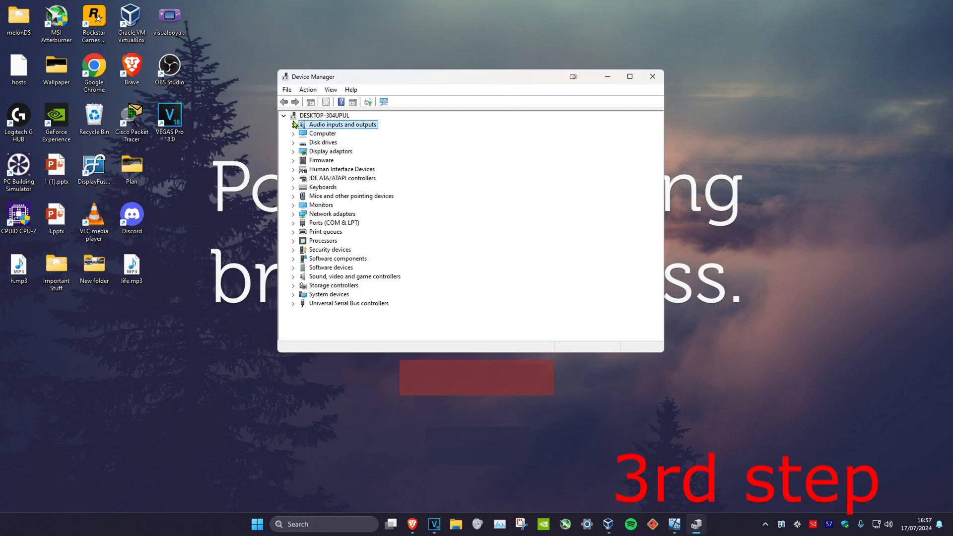
{"action": "left_click", "coordinate": [294, 124]}
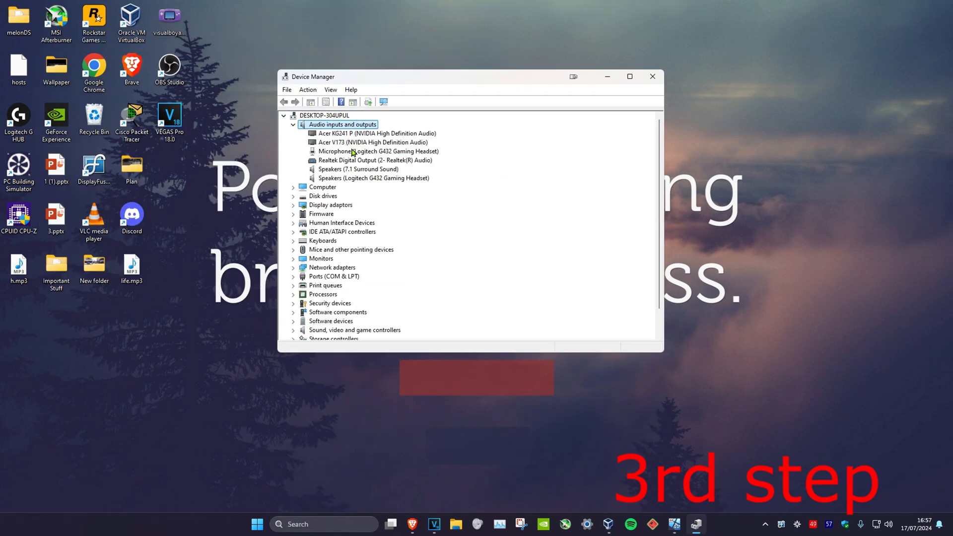
{"action": "right_click", "coordinate": [376, 151]}
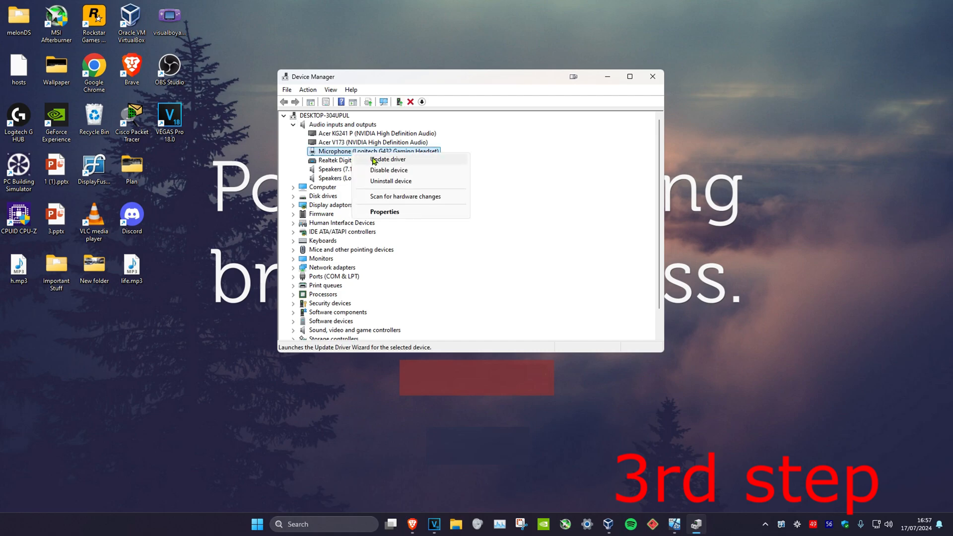
{"action": "left_click", "coordinate": [387, 159]}
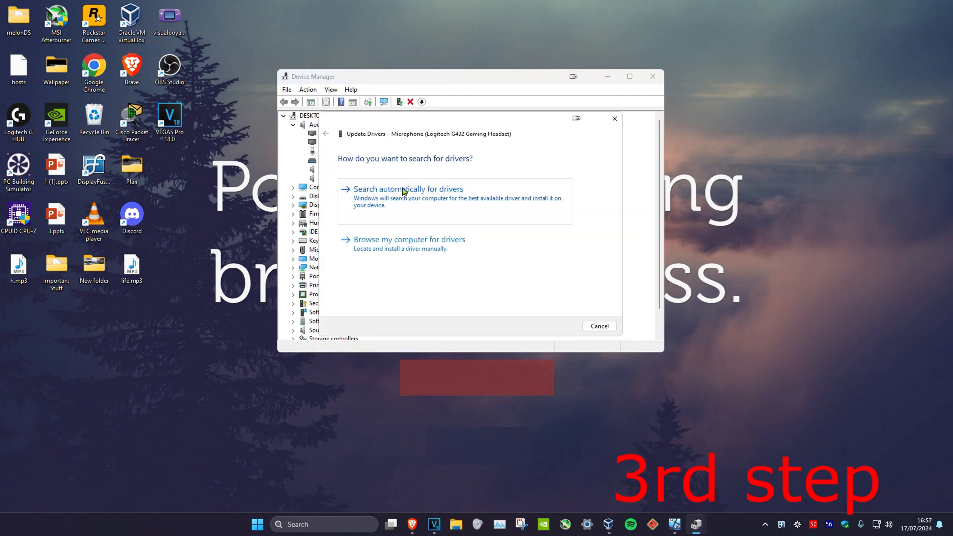
{"action": "left_click", "coordinate": [408, 189]}
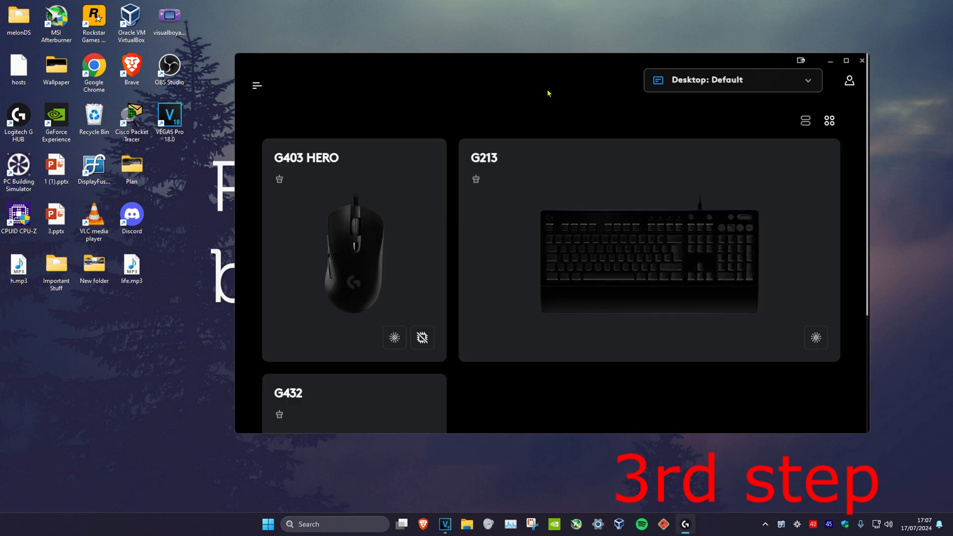
View the G432 headset's firmware info showing version 142.0.1, up to date.
{"action": "scroll", "scroll_direction": "down", "scroll_amount": 3}
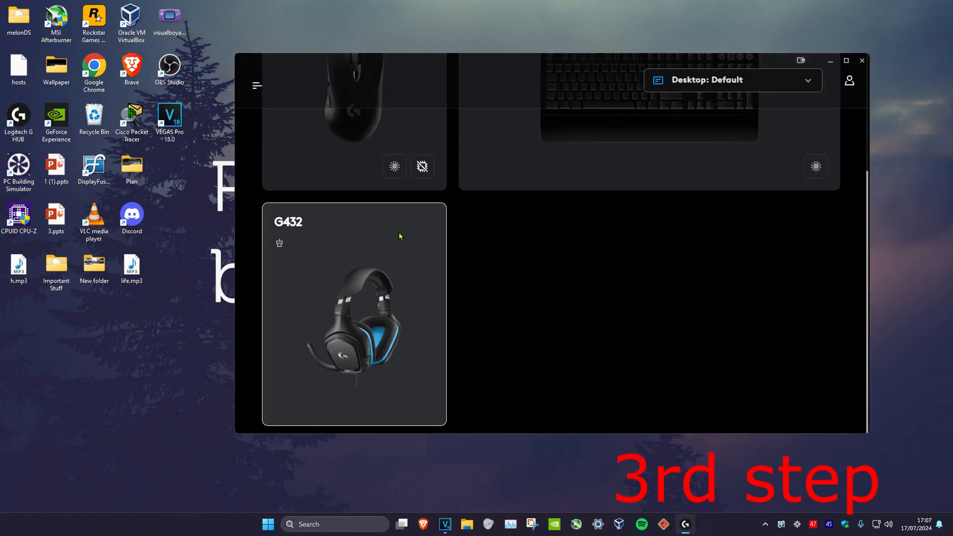
{"action": "mouse_move", "coordinate": [449, 295]}
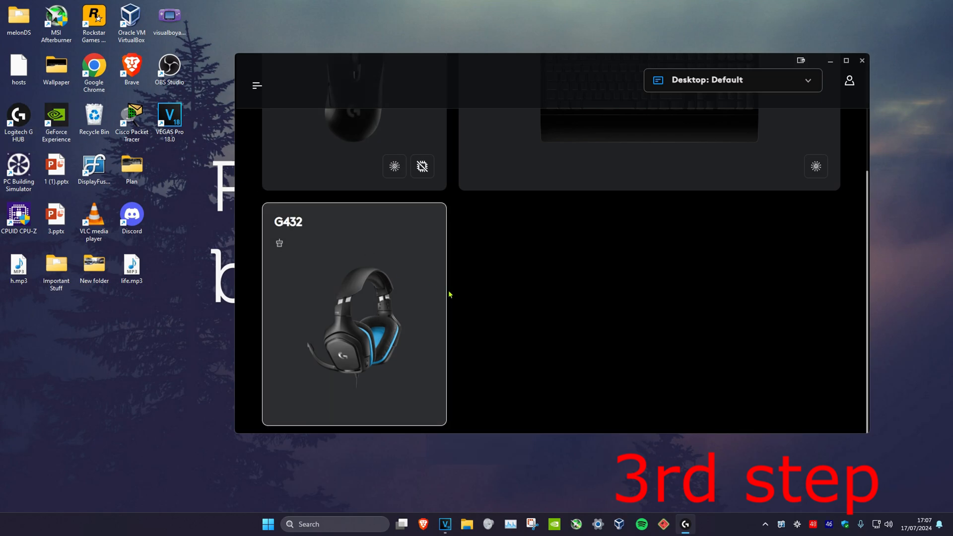
{"action": "left_click", "coordinate": [354, 313]}
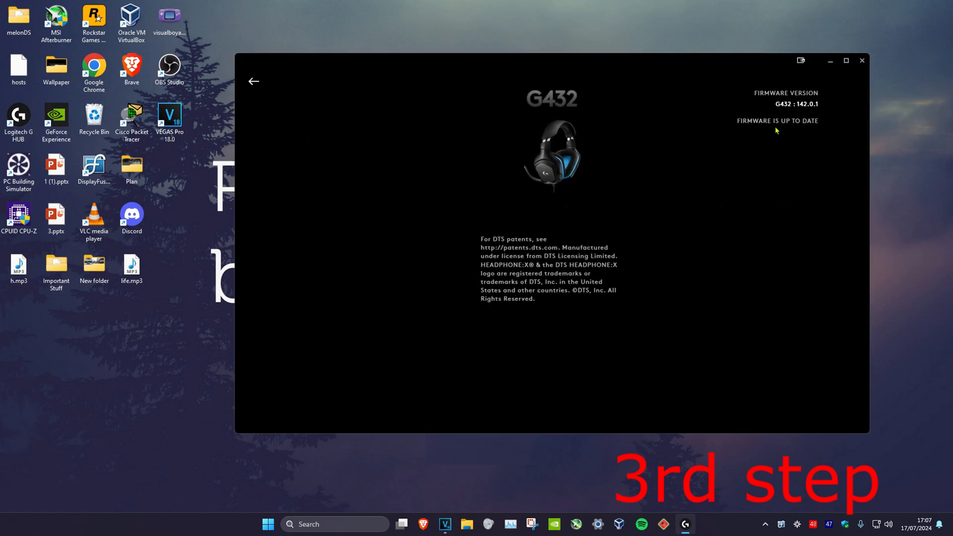
{"action": "mouse_move", "coordinate": [677, 178]}
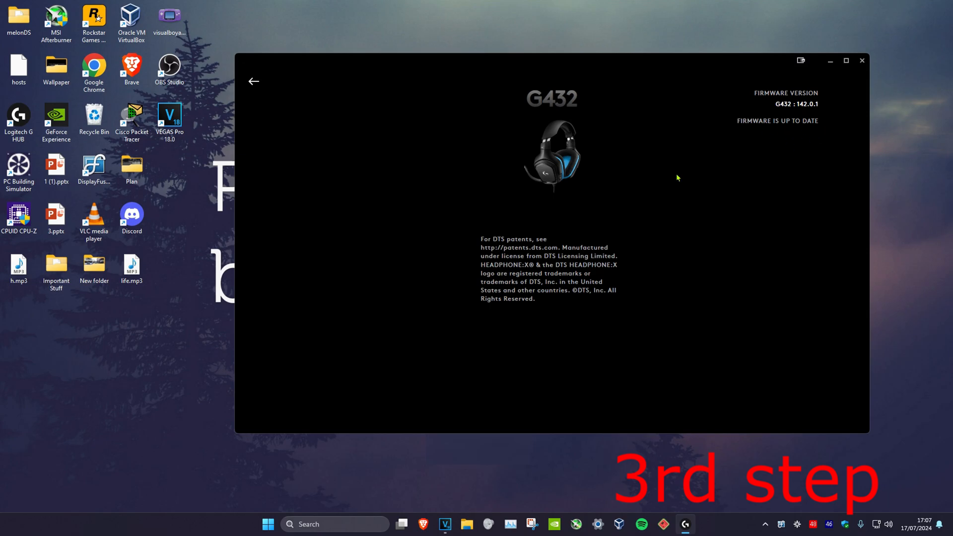